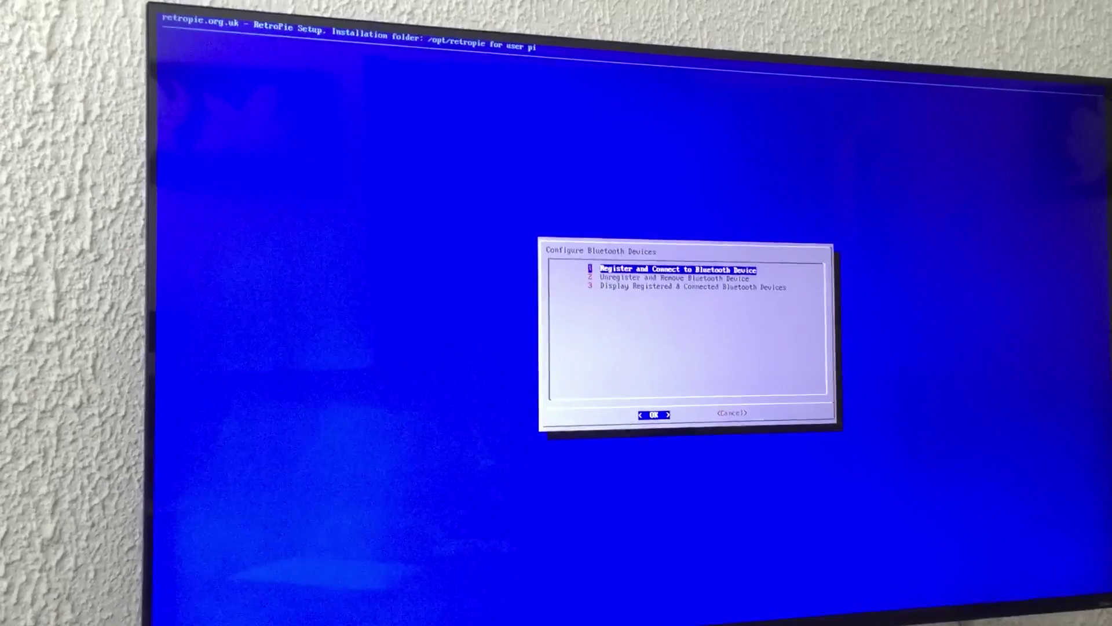
- Choose Register and Connect to Bluetooth Device in the Configure Bluetooth Devices menu
left_click(654, 413)
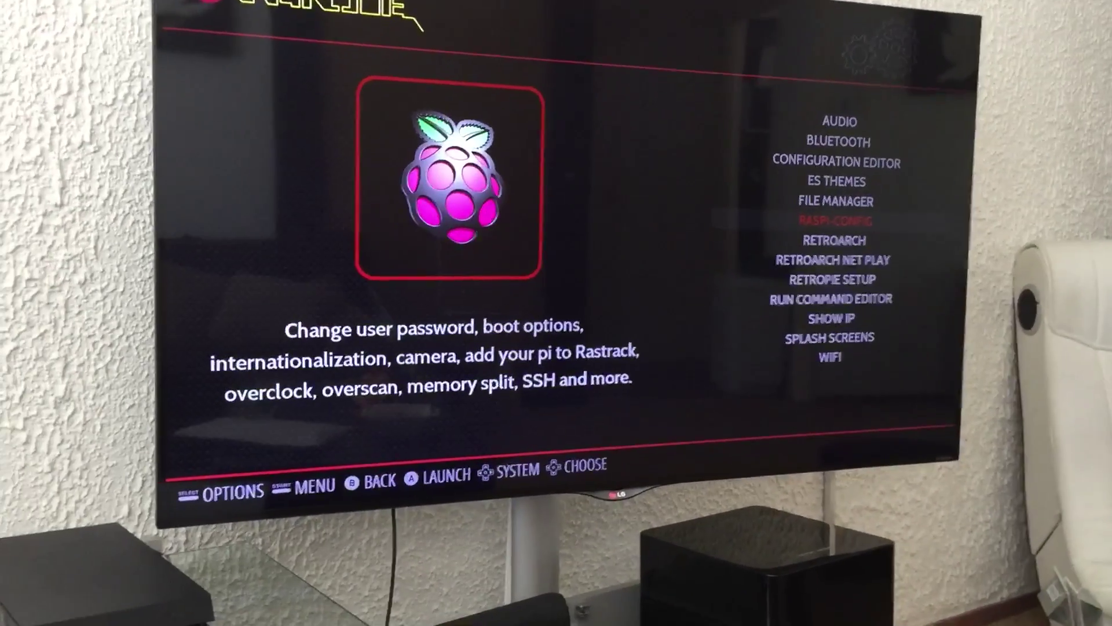
- Move up from RASPI-CONFIG to the Bluetooth entry in the RetroPie tools menu
key("Up")
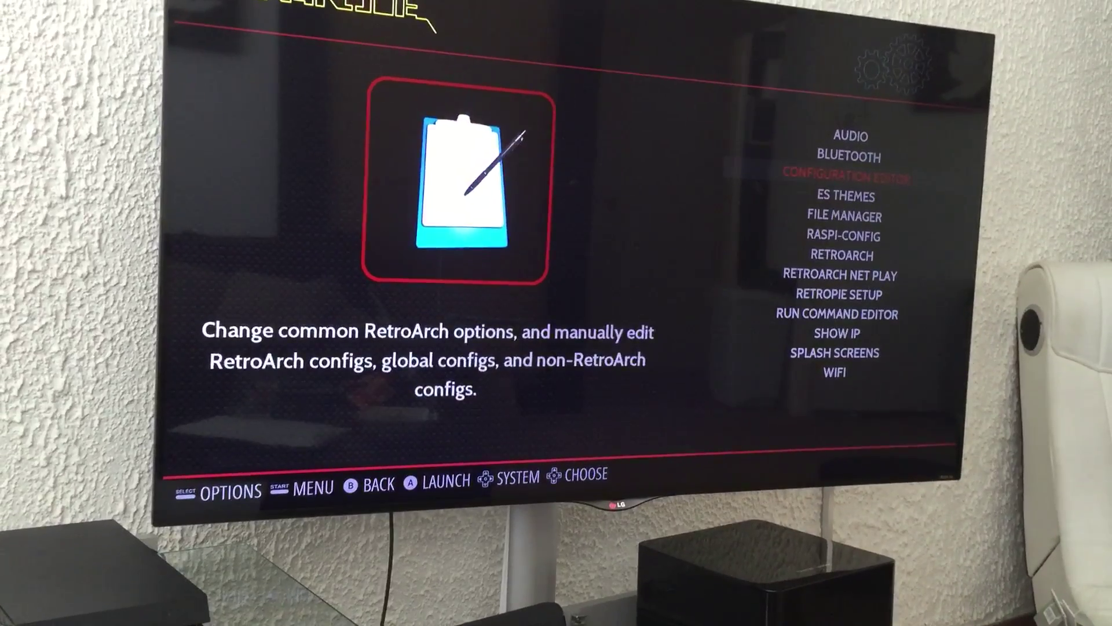
key("Up")
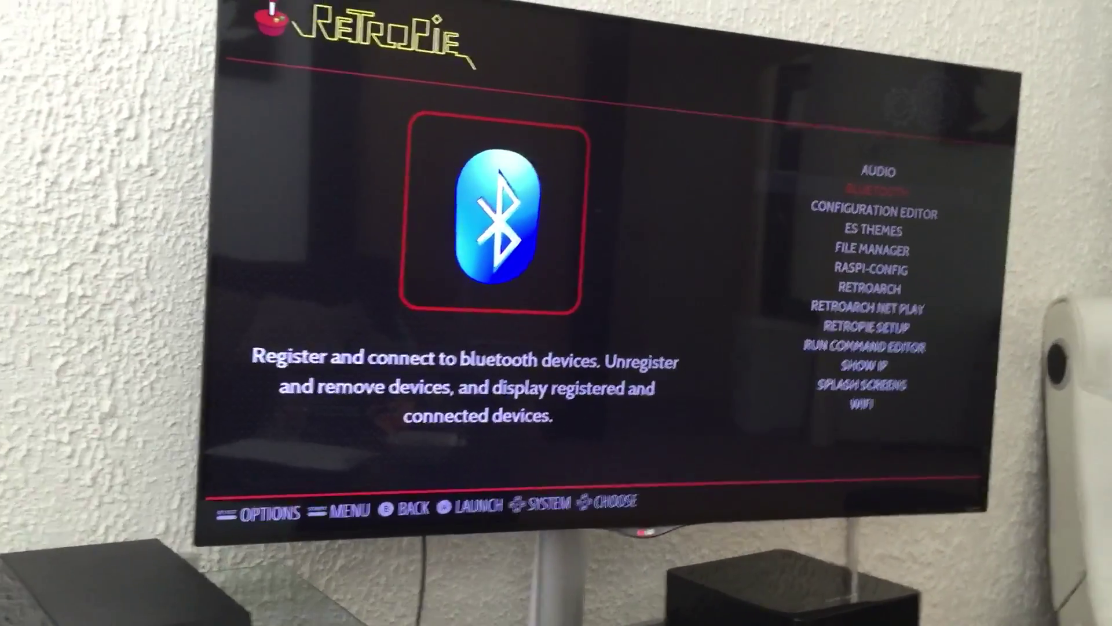